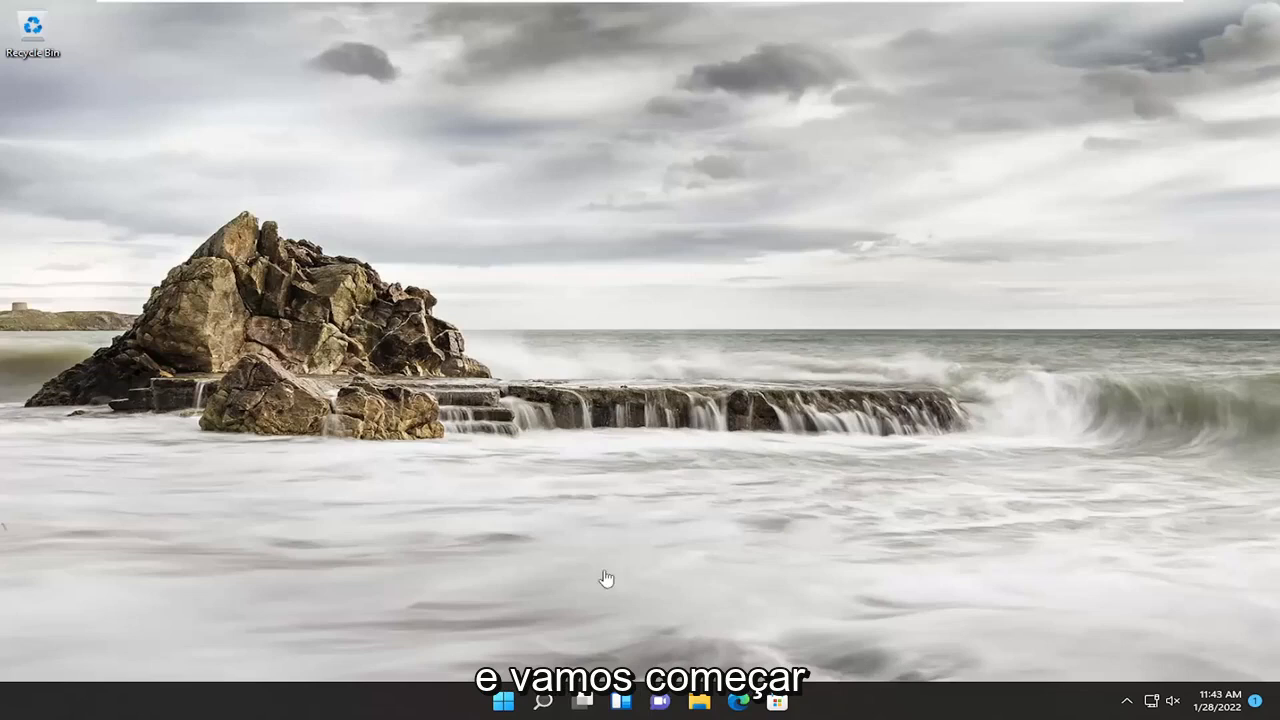
- Search for cmd and launch Command Prompt as administrator, approving the UAC prompt
{"action": "left_click", "coordinate": [543, 700]}
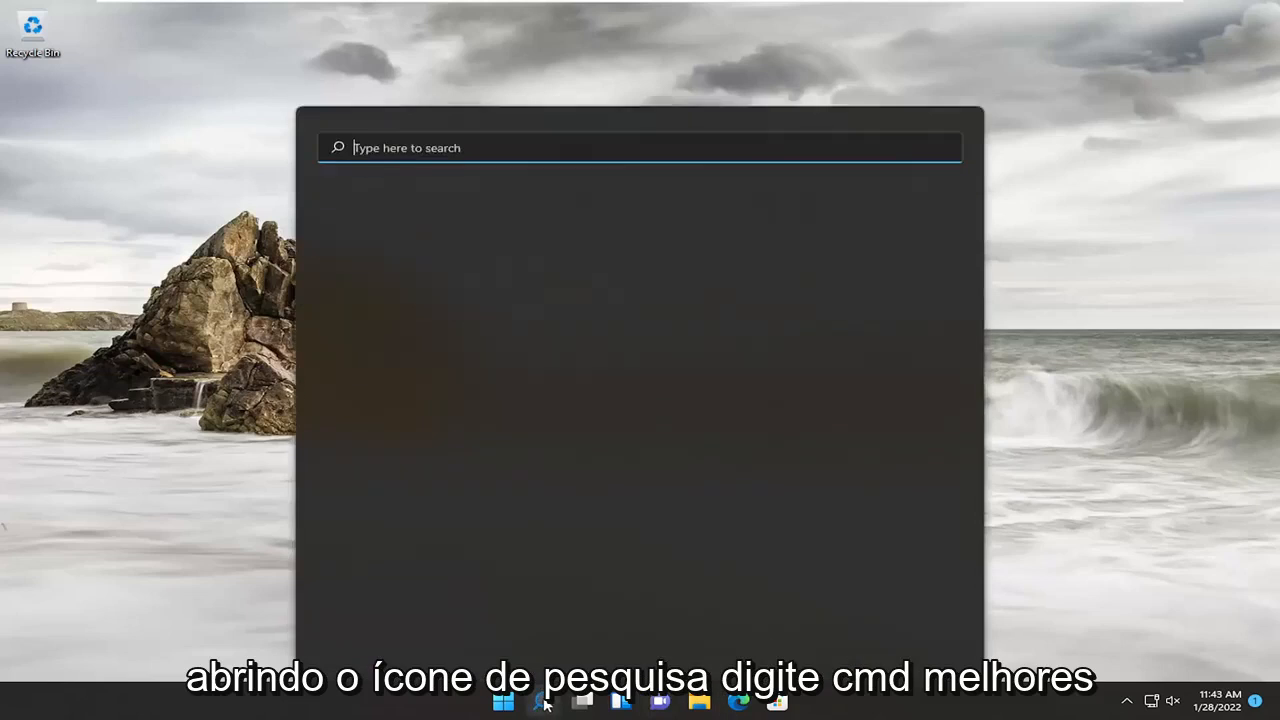
{"action": "type", "text": "cmd"}
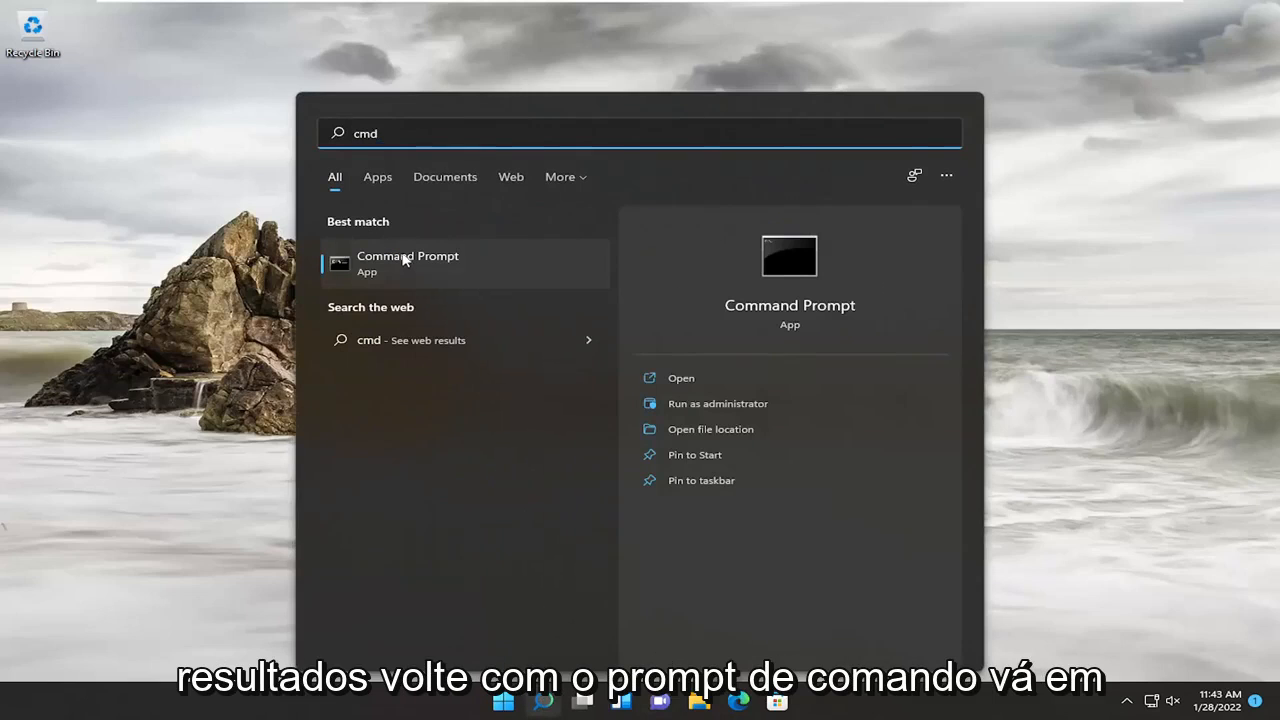
{"action": "right_click", "coordinate": [407, 262]}
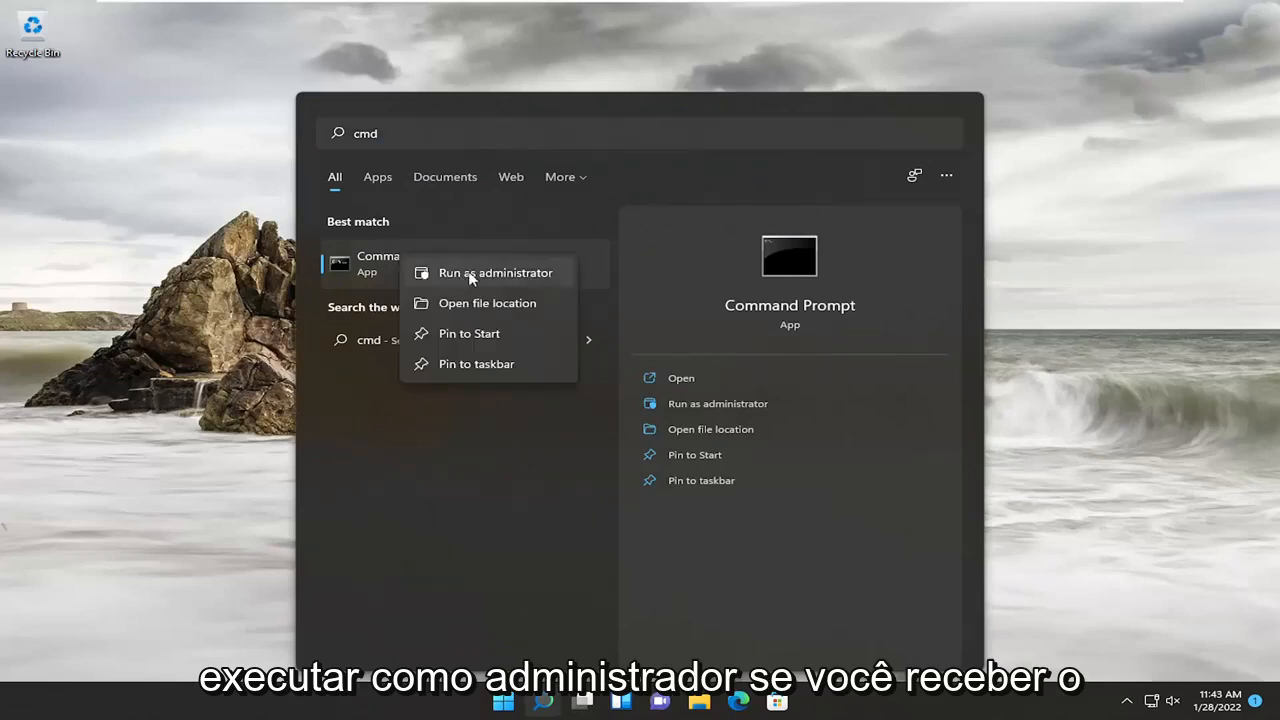
{"action": "left_click", "coordinate": [495, 272]}
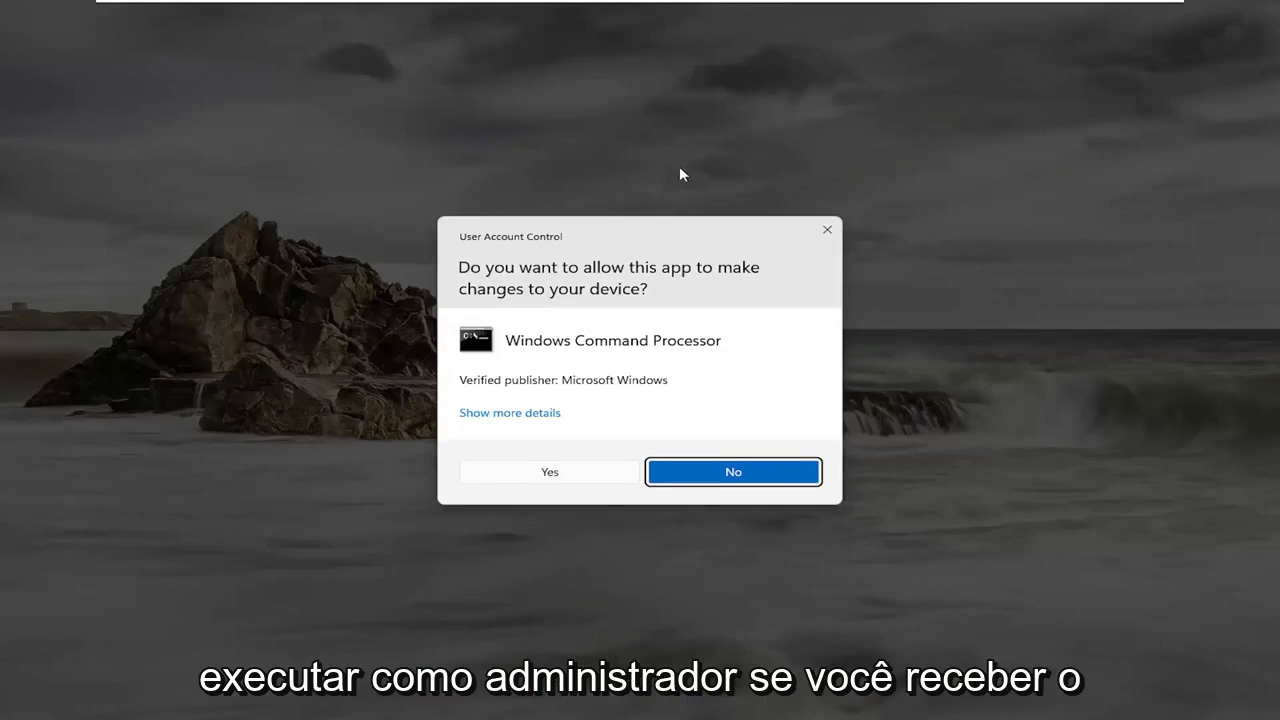
{"action": "left_click", "coordinate": [548, 471]}
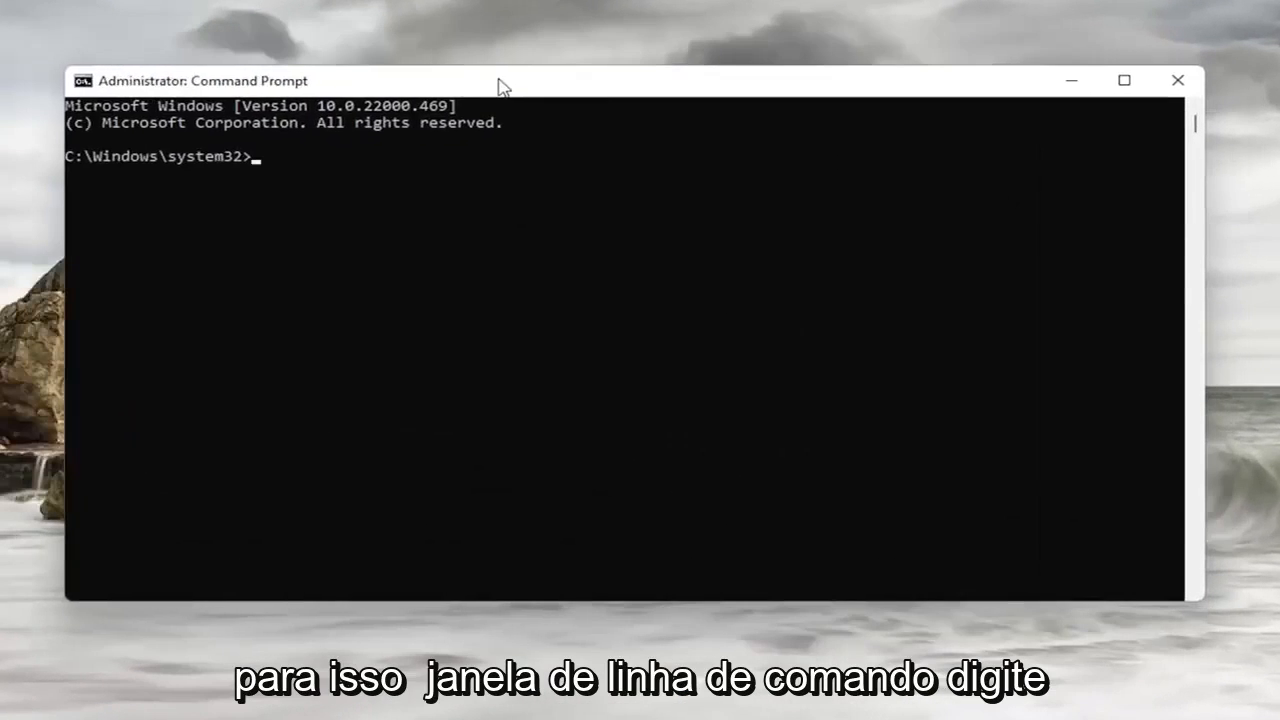
- Run chkdsk /r and answer y to schedule the check for the next restart
{"action": "type", "text": "c"}
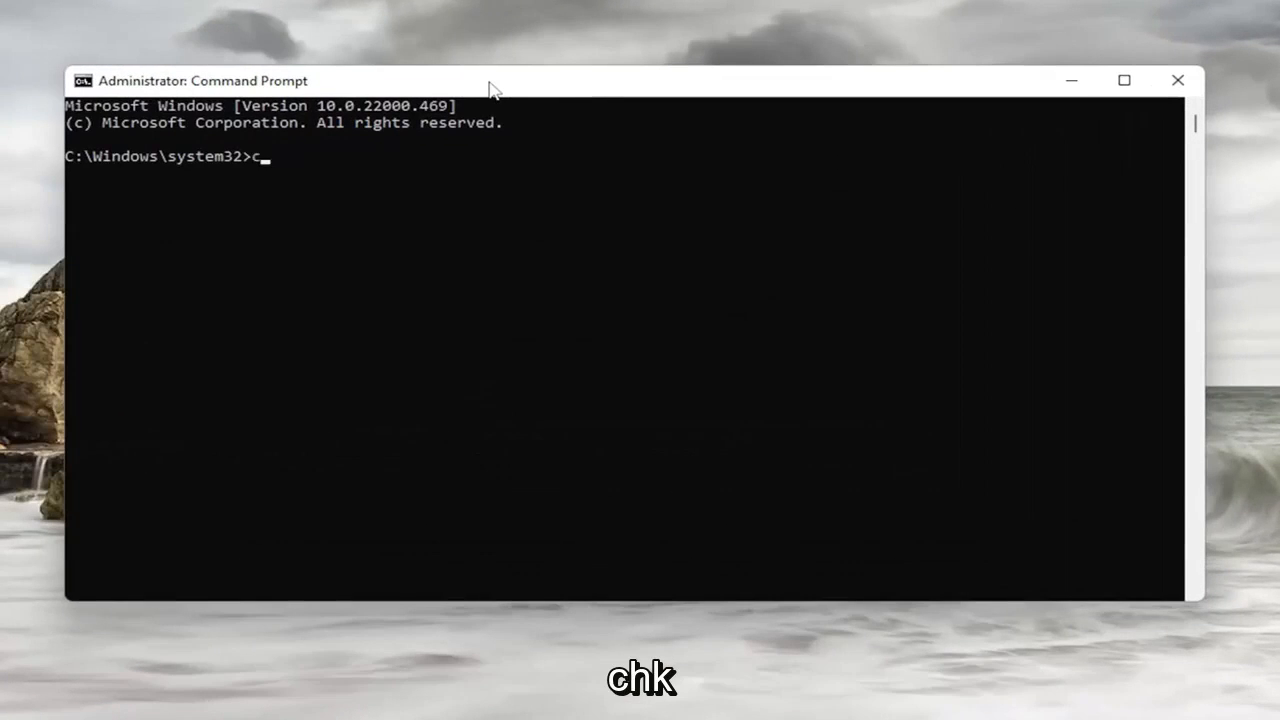
{"action": "type", "text": "hkdsk"}
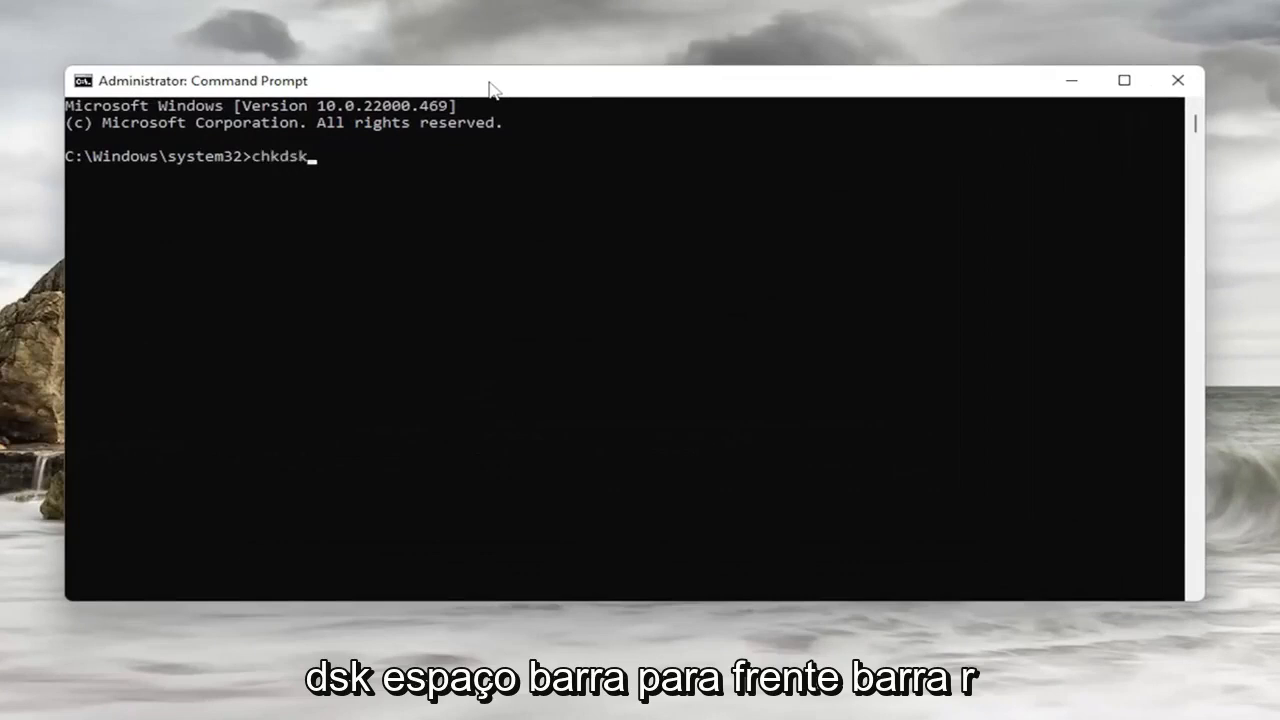
{"action": "type", "text": "/"}
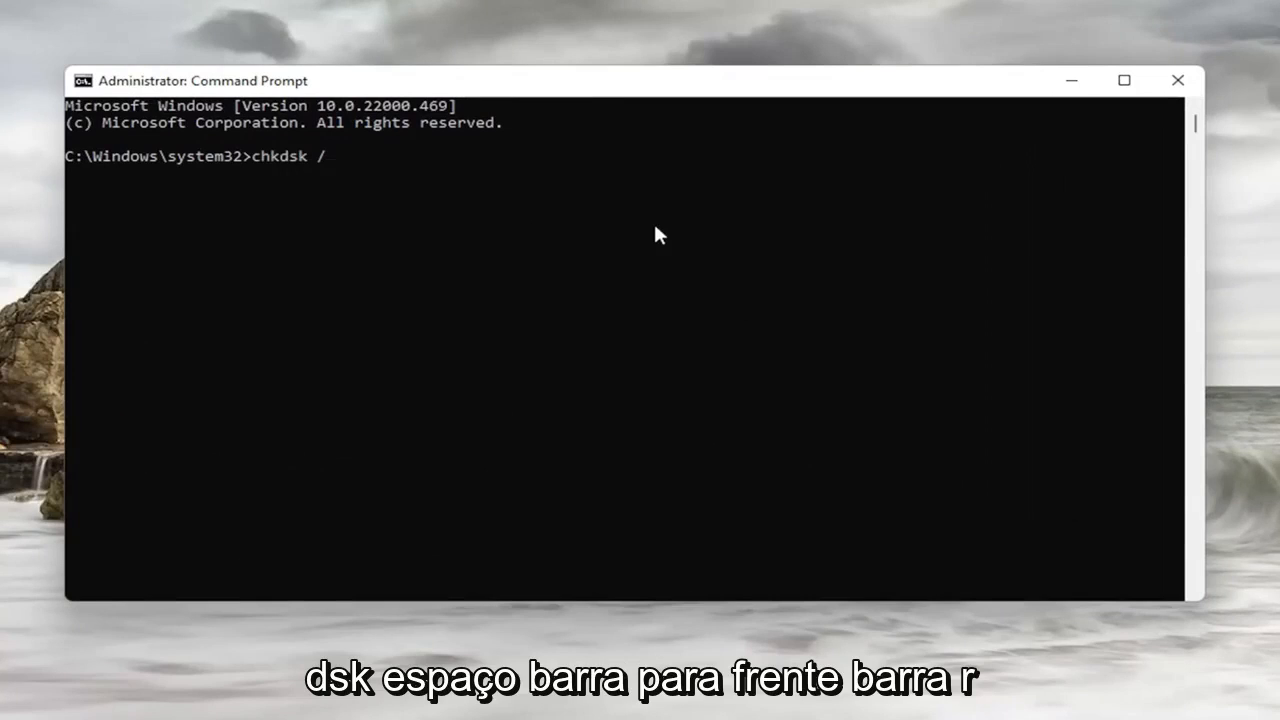
{"action": "key", "text": "enter"}
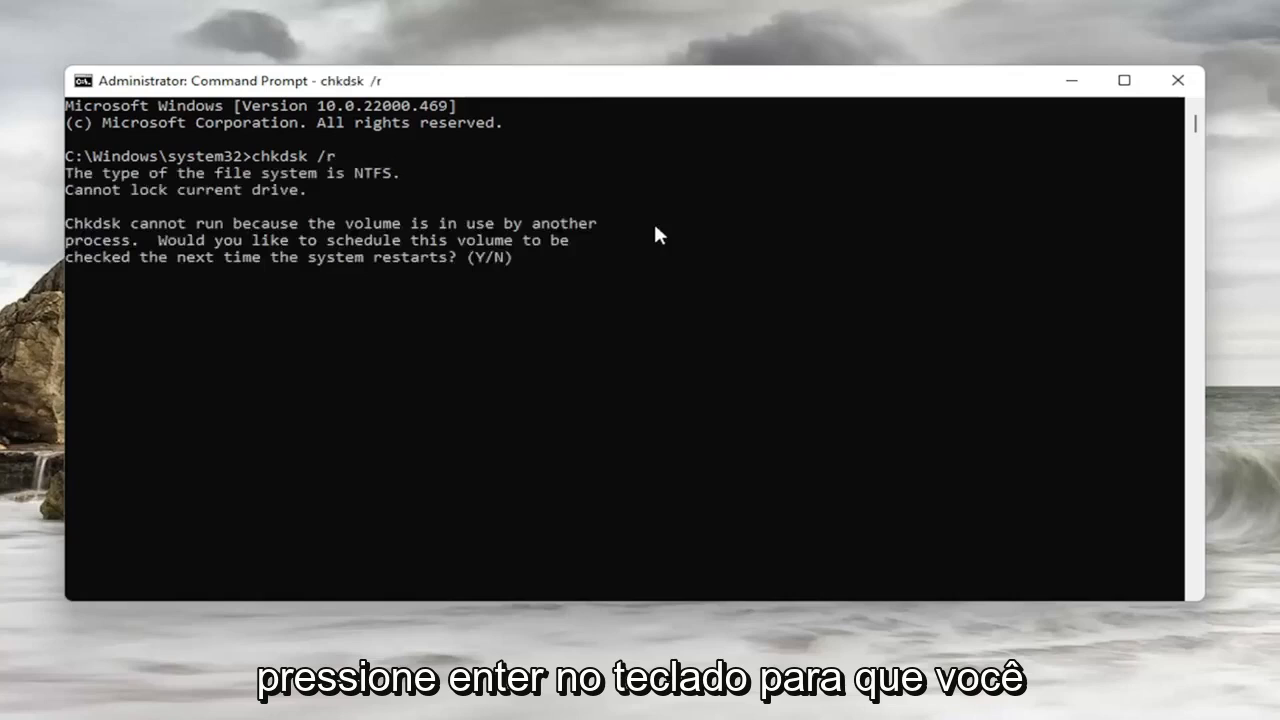
{"action": "mouse_move", "coordinate": [480, 278]}
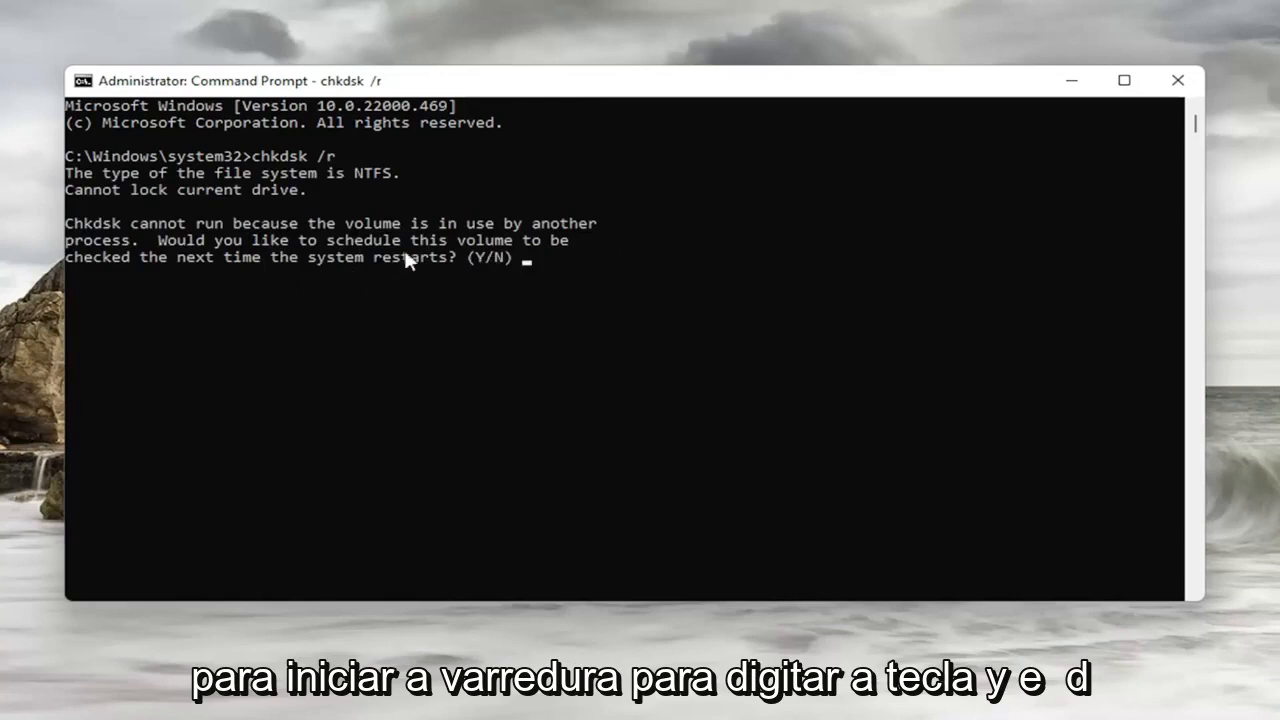
{"action": "type", "text": "y"}
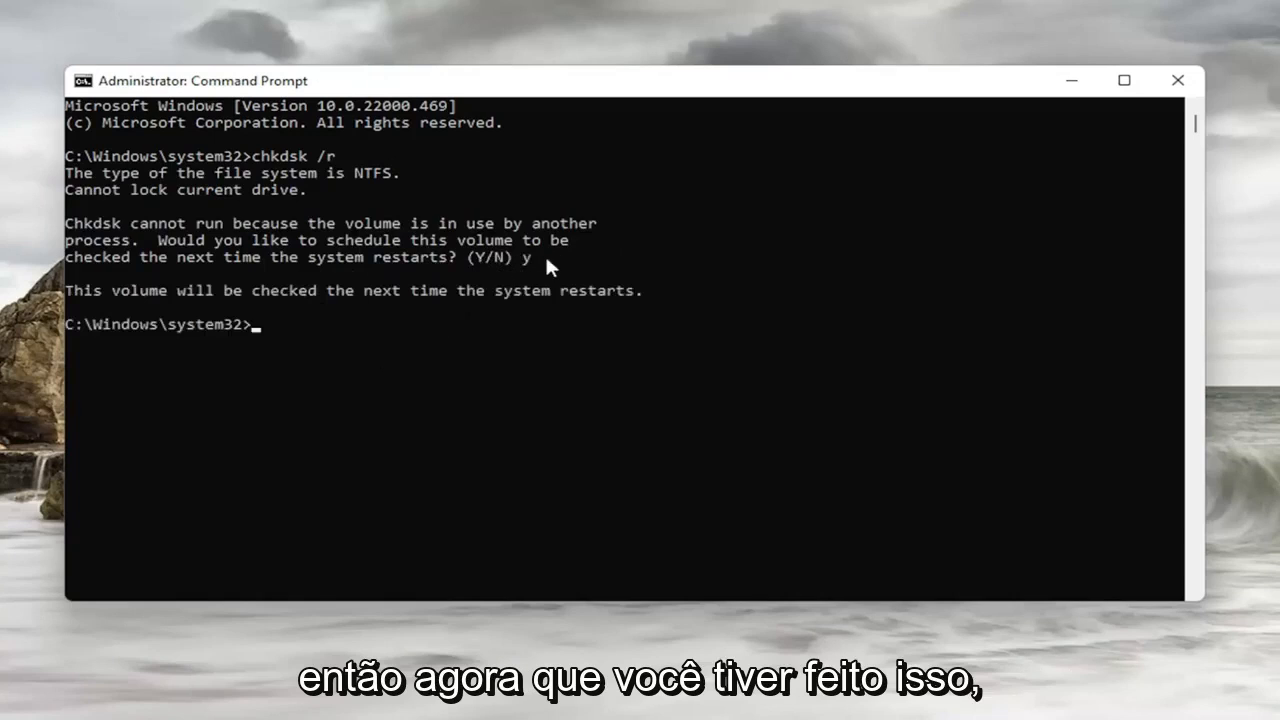
{"action": "left_click", "coordinate": [1178, 80]}
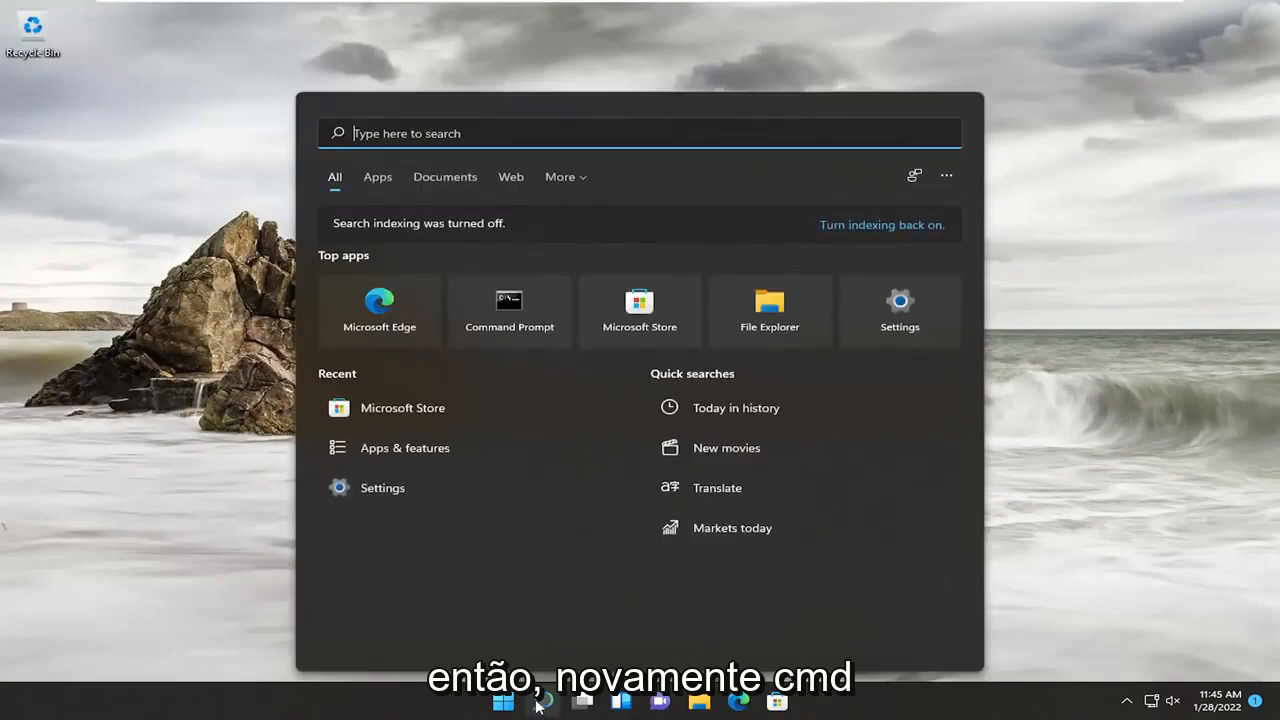
- Search for cmd again and launch a new elevated Command Prompt, accepting UAC
{"action": "type", "text": "cmd"}
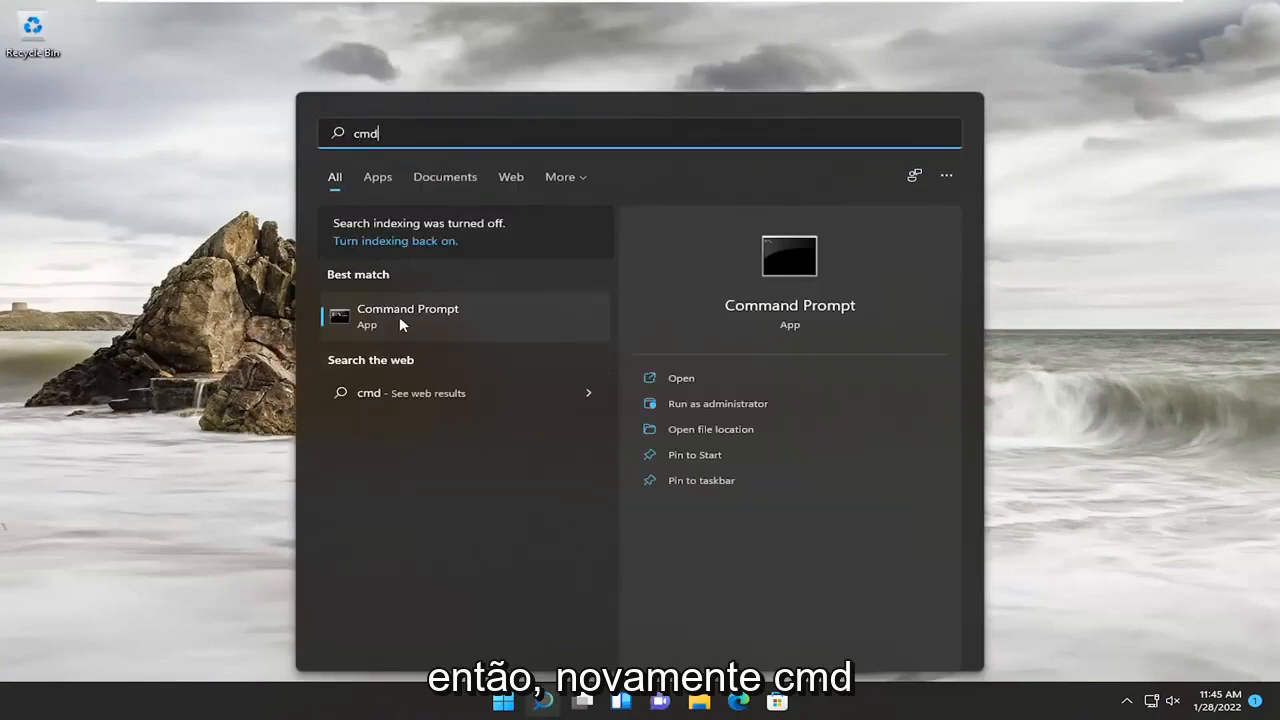
{"action": "right_click", "coordinate": [407, 316]}
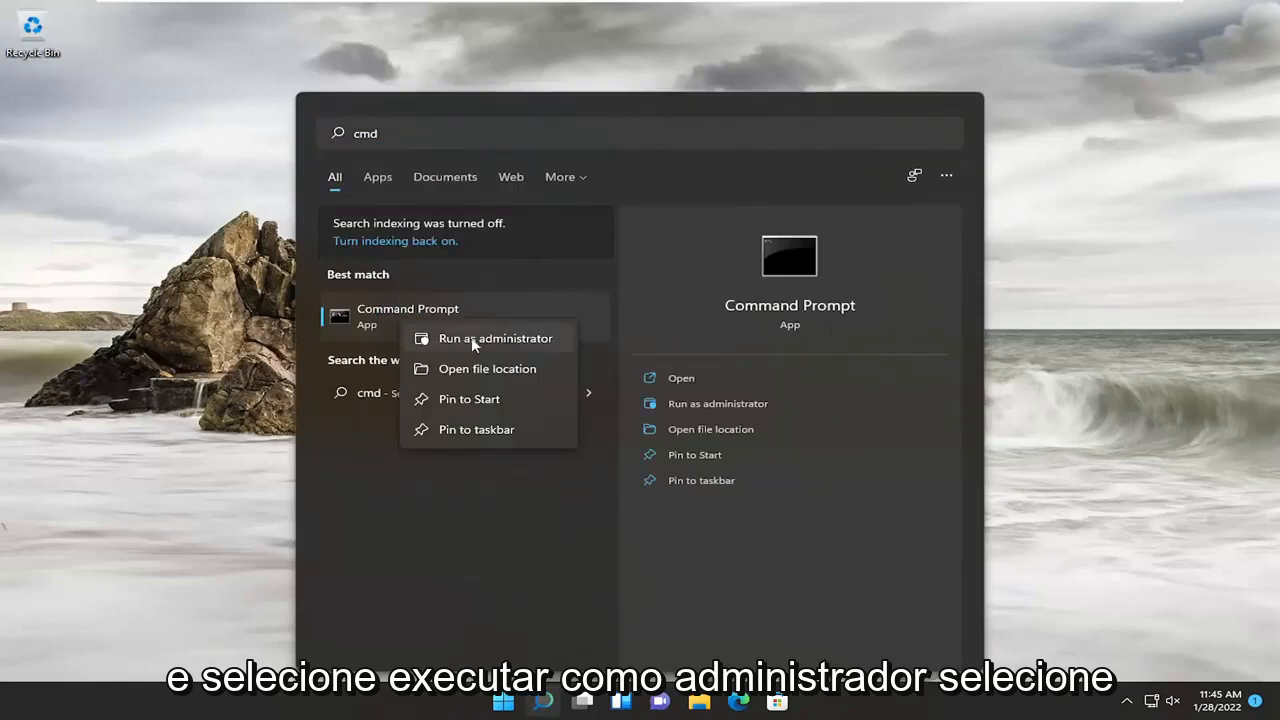
{"action": "left_click", "coordinate": [495, 338]}
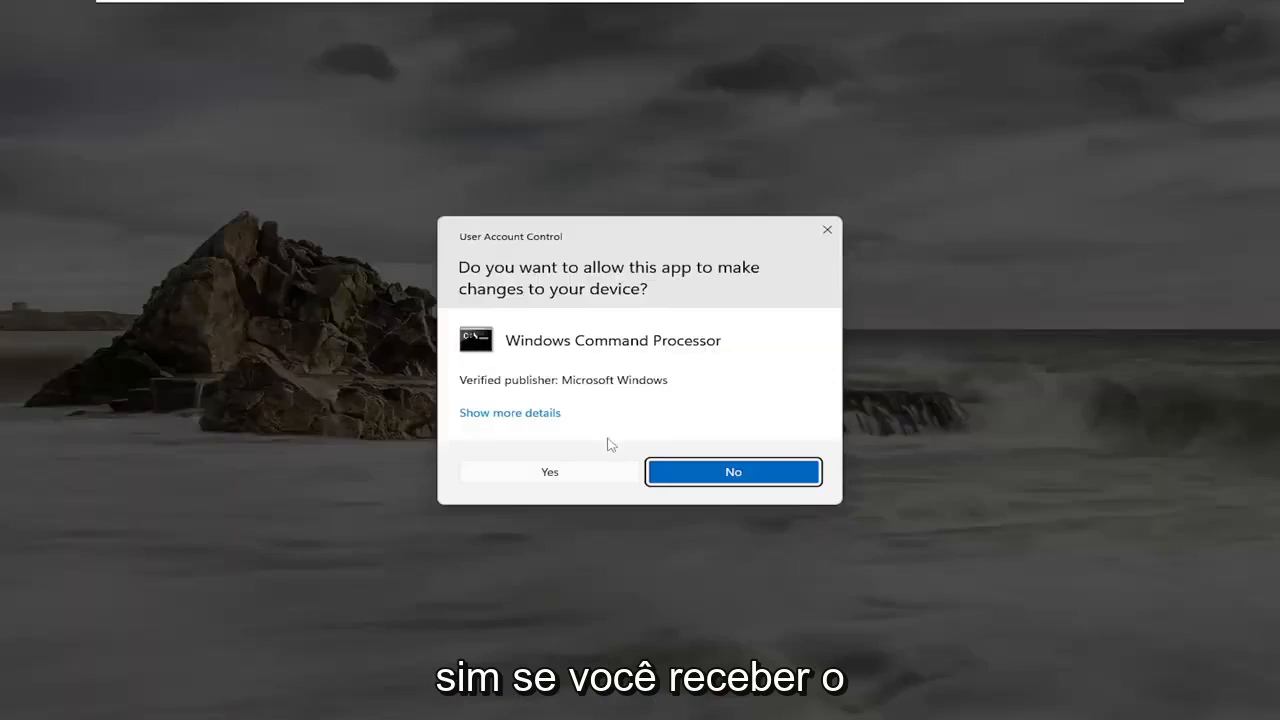
{"action": "left_click", "coordinate": [732, 471]}
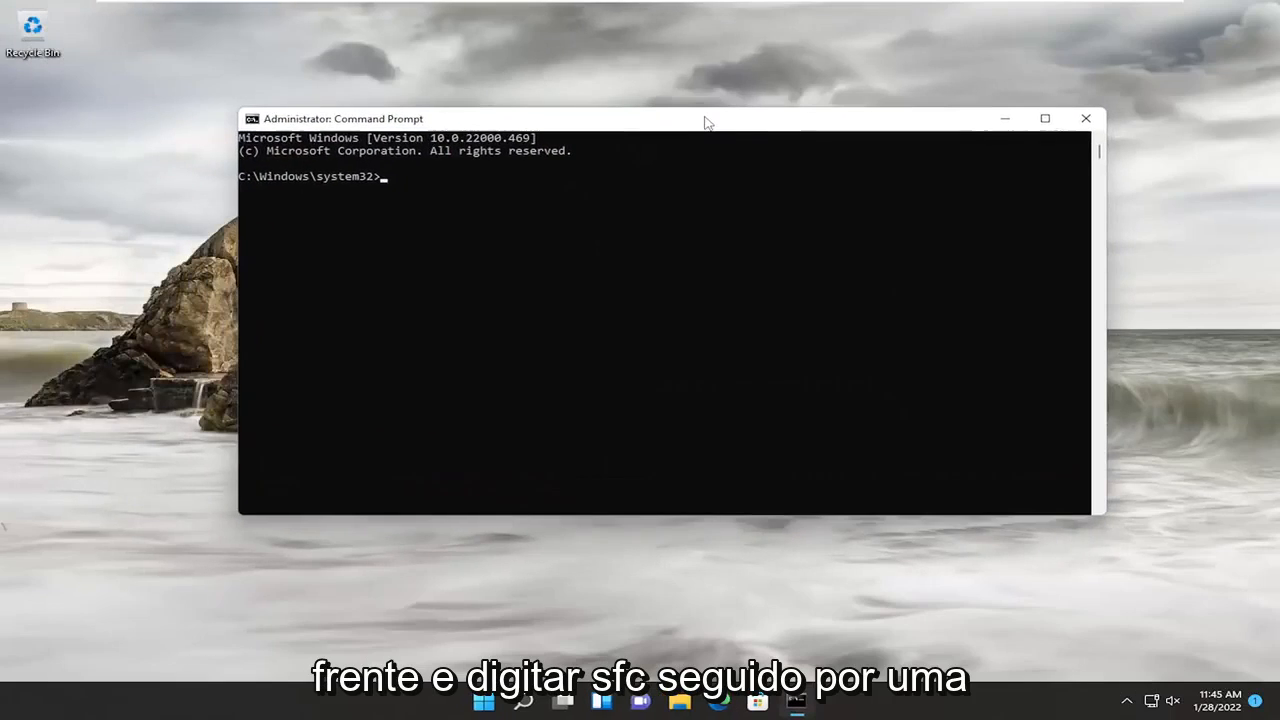
- Type sfc /scannow at the administrator prompt without running it
{"action": "type", "text": "sfc"}
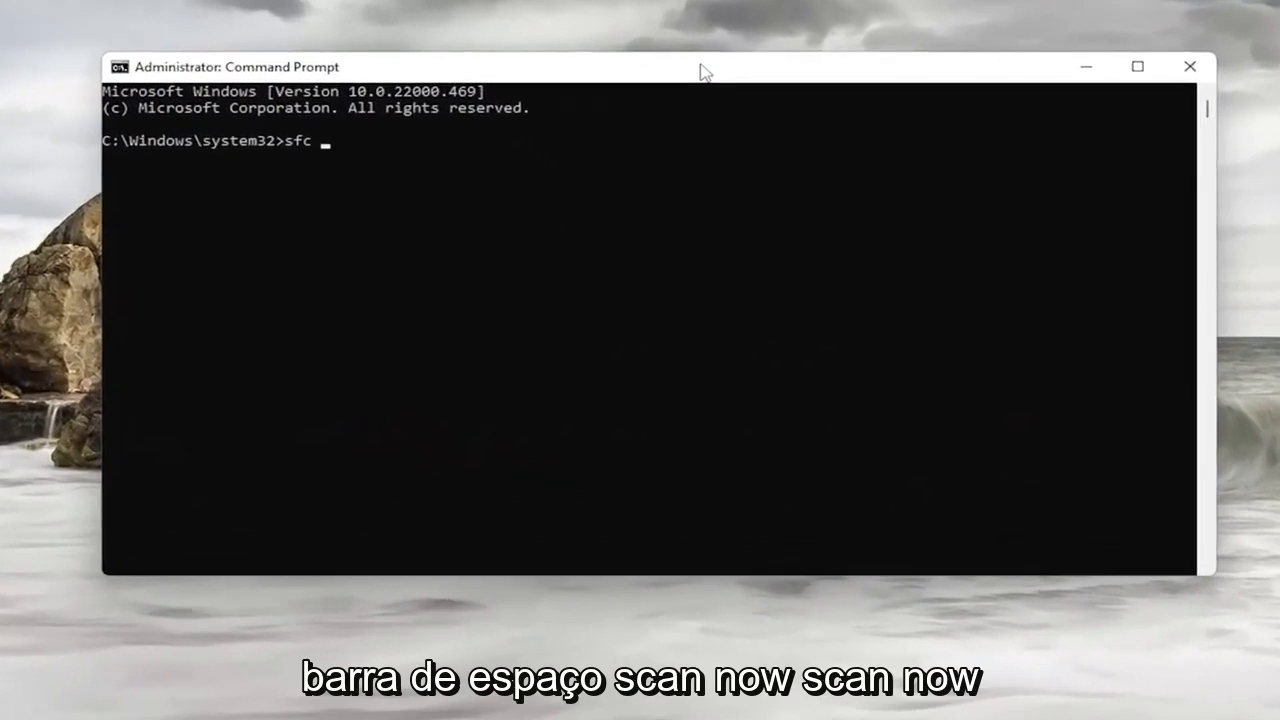
{"action": "type", "text": "/scannow"}
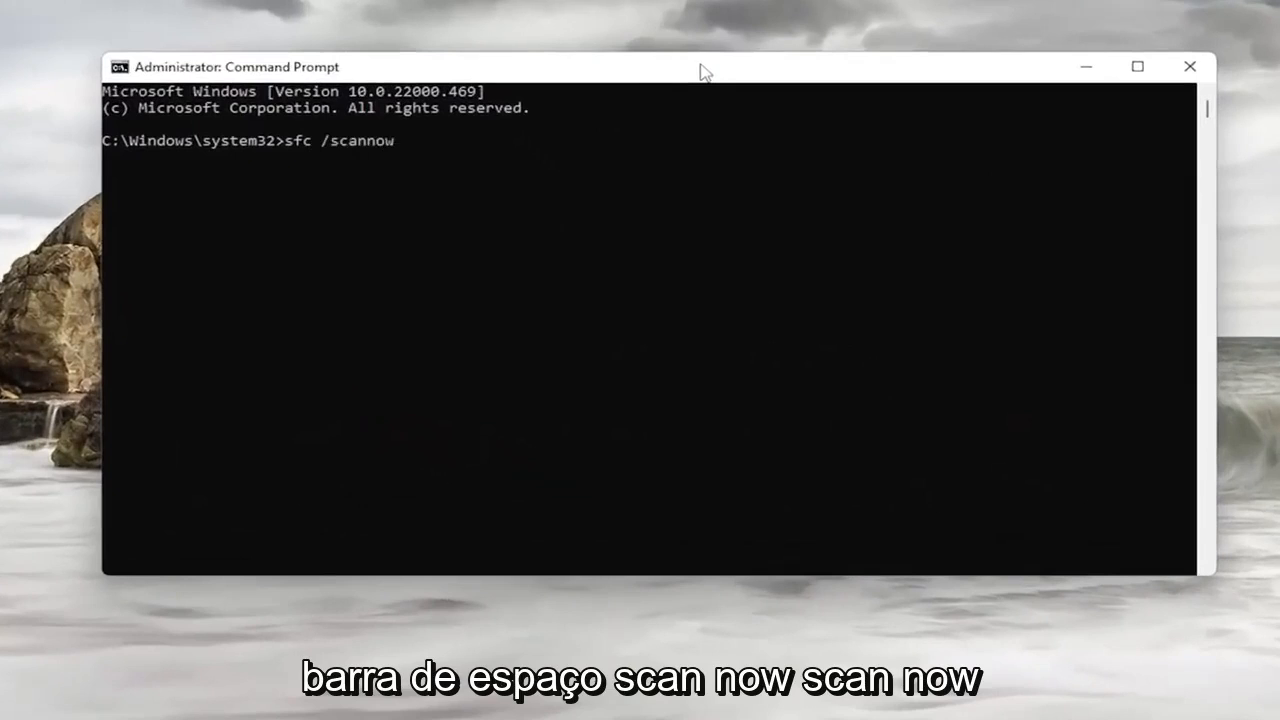